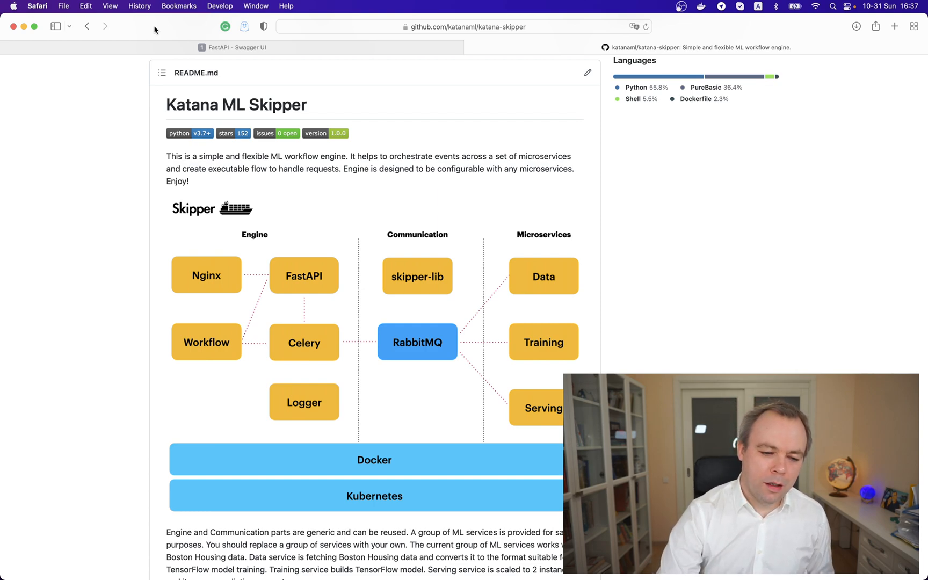
Read the README's Docker Compose and Kubernetes instructions, then bring the Terminal window forward
{"action": "scroll", "scroll_direction": "down", "scroll_amount": 3}
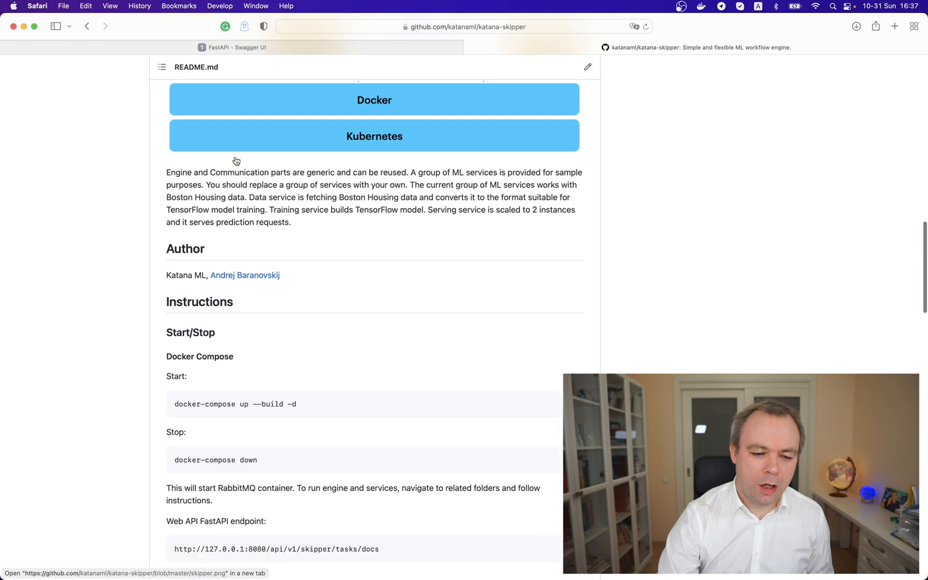
{"action": "scroll", "scroll_direction": "down", "scroll_amount": 3}
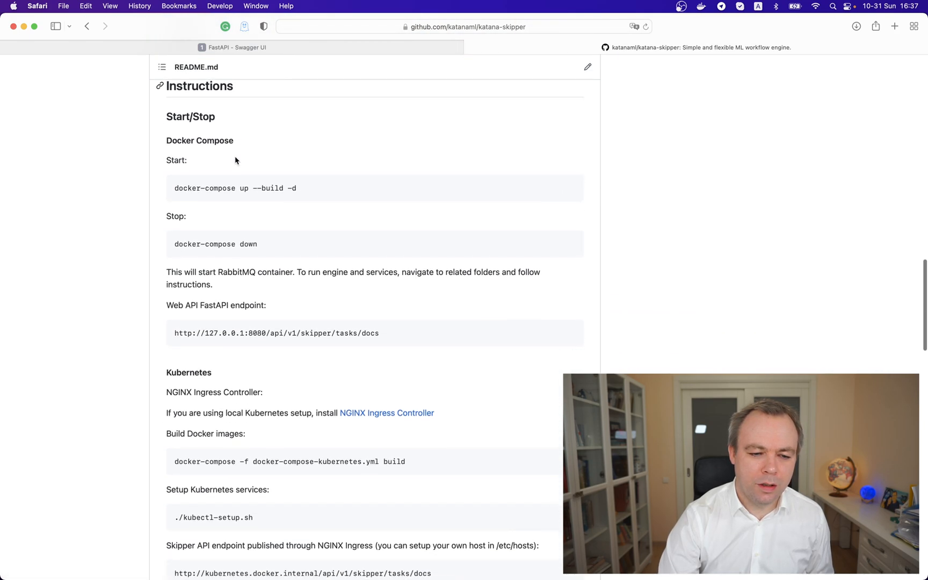
{"action": "scroll", "scroll_direction": "down", "scroll_amount": 3}
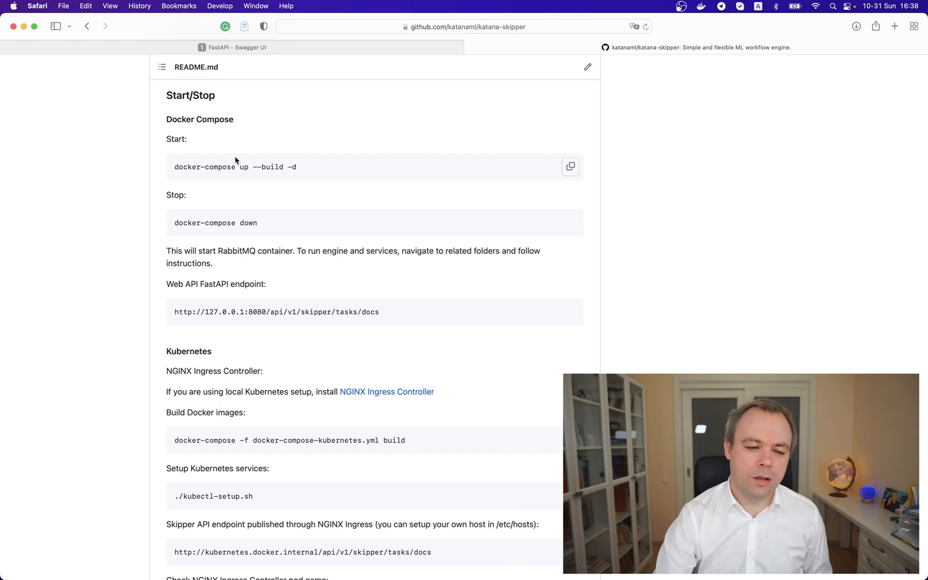
{"action": "left_click_drag", "start_coordinate": [177, 167], "coordinate": [290, 167]}
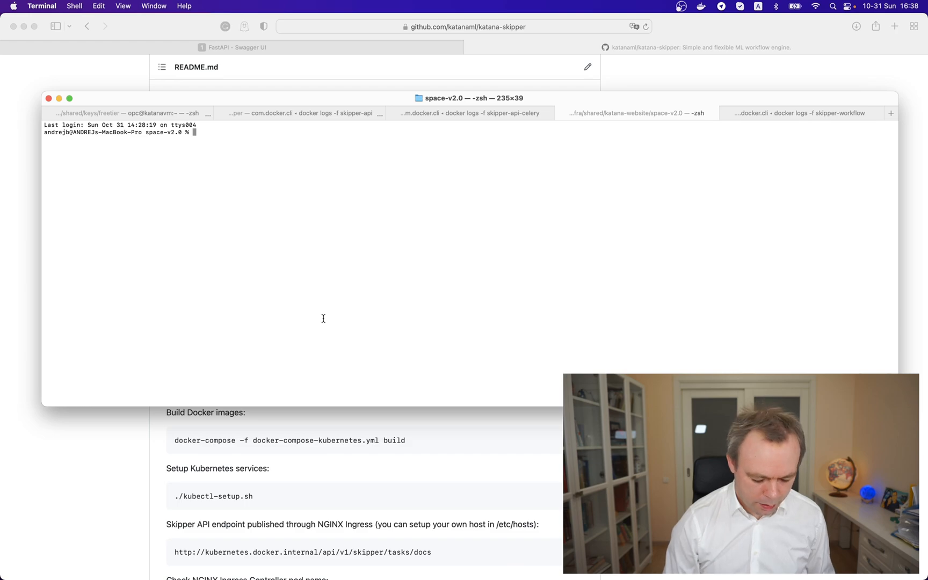
Follow the skipper-workflow Docker logs, then view the skipper-api-celery worker output
{"action": "type", "text": "docker logs -f skipper-workflow"}
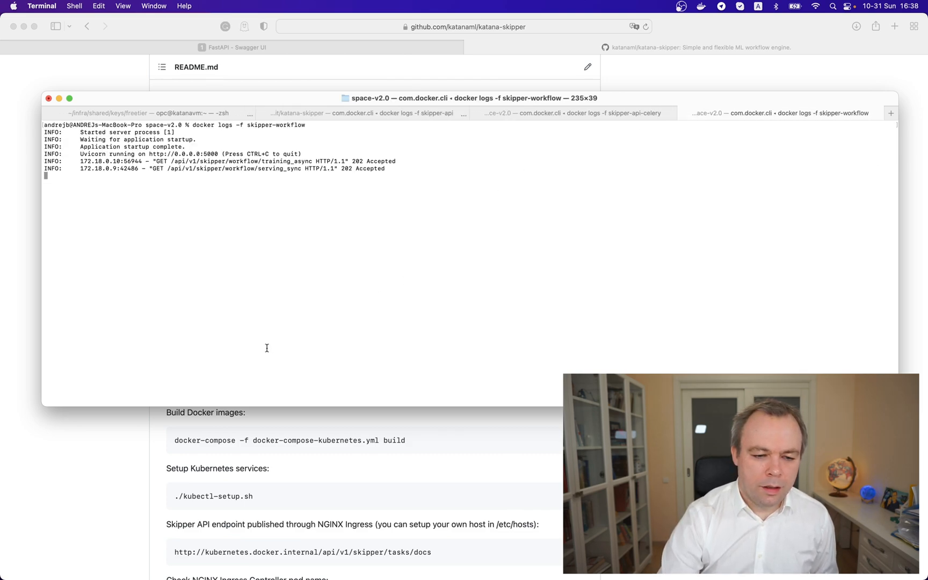
{"action": "left_click", "coordinate": [572, 113]}
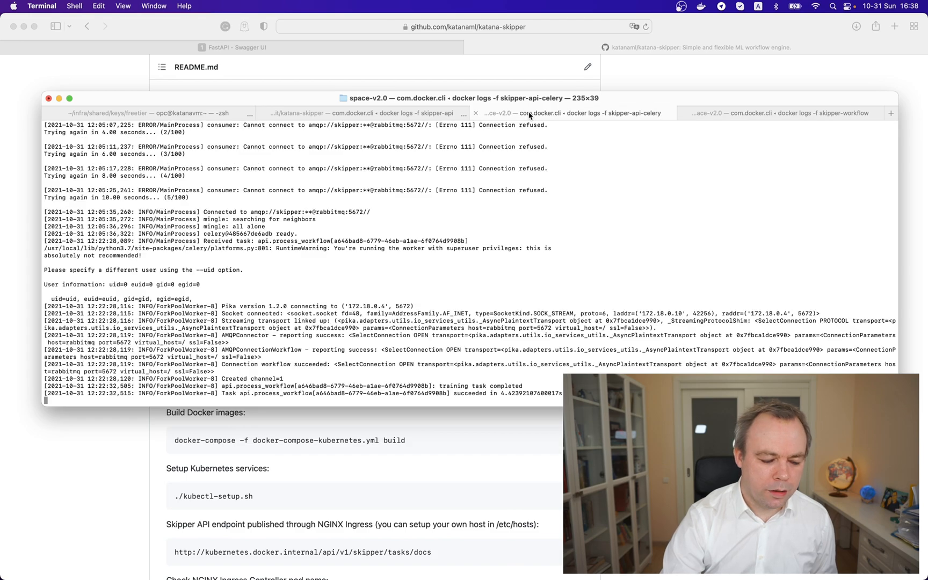
{"action": "mouse_move", "coordinate": [529, 115]}
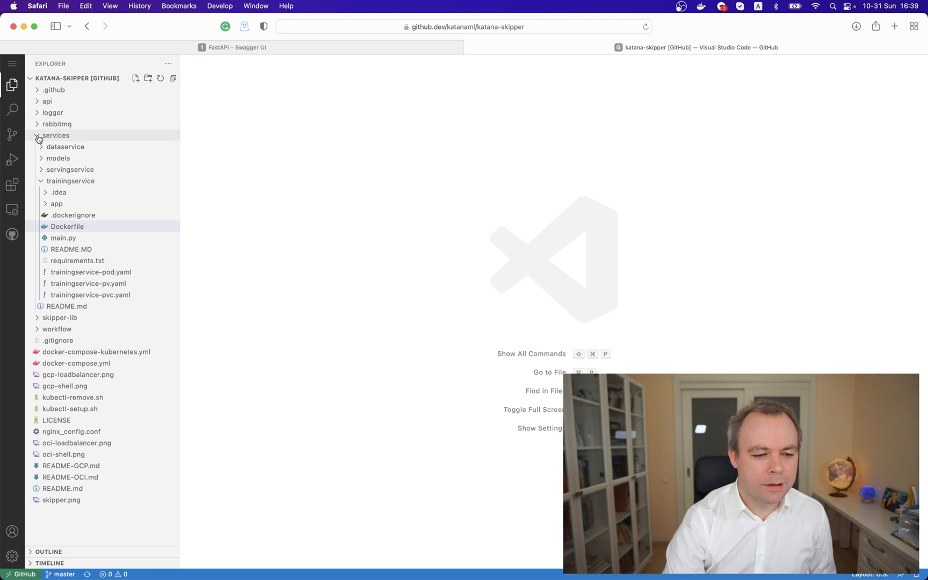
Collapse services and expand the api package in the Explorer to reach router.py
{"action": "left_click", "coordinate": [56, 135]}
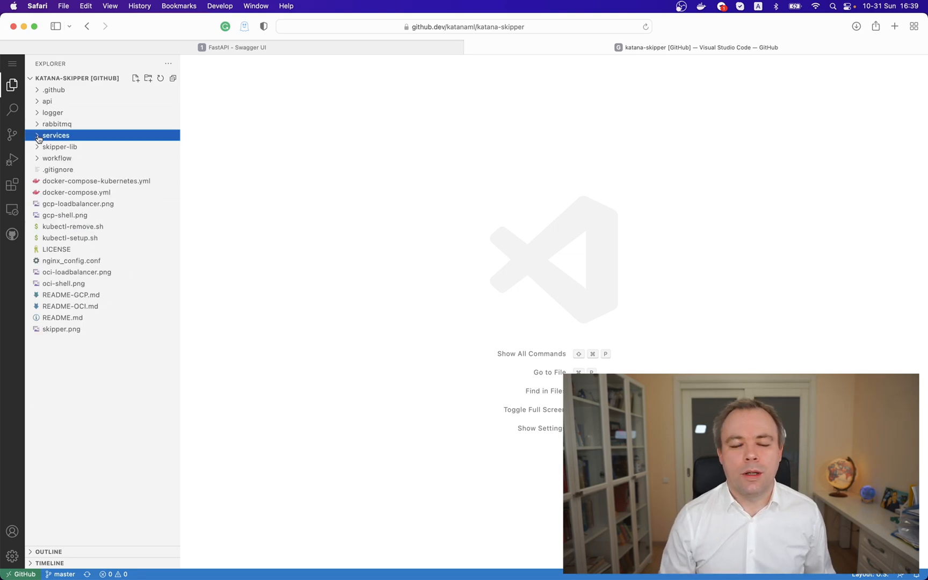
{"action": "left_click", "coordinate": [47, 101]}
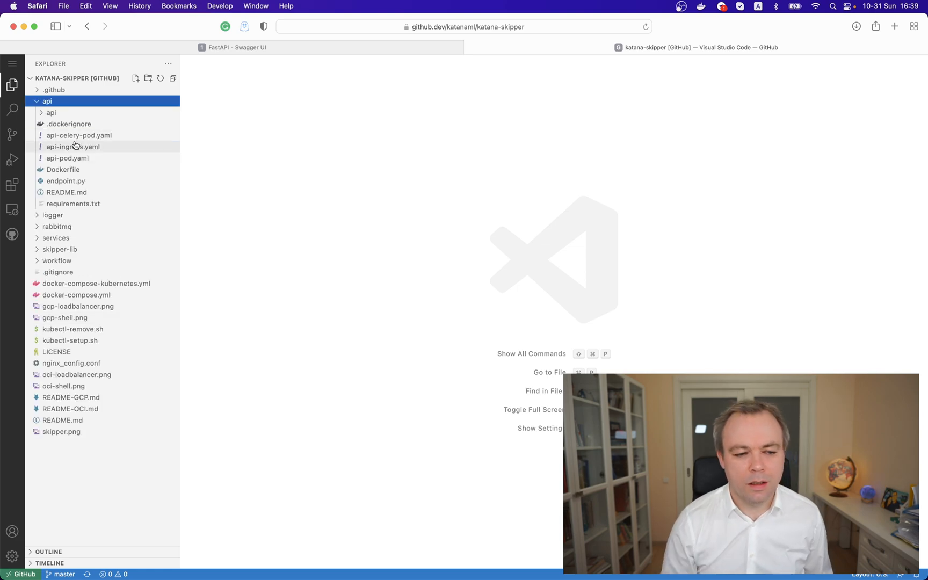
{"action": "mouse_move", "coordinate": [73, 146]}
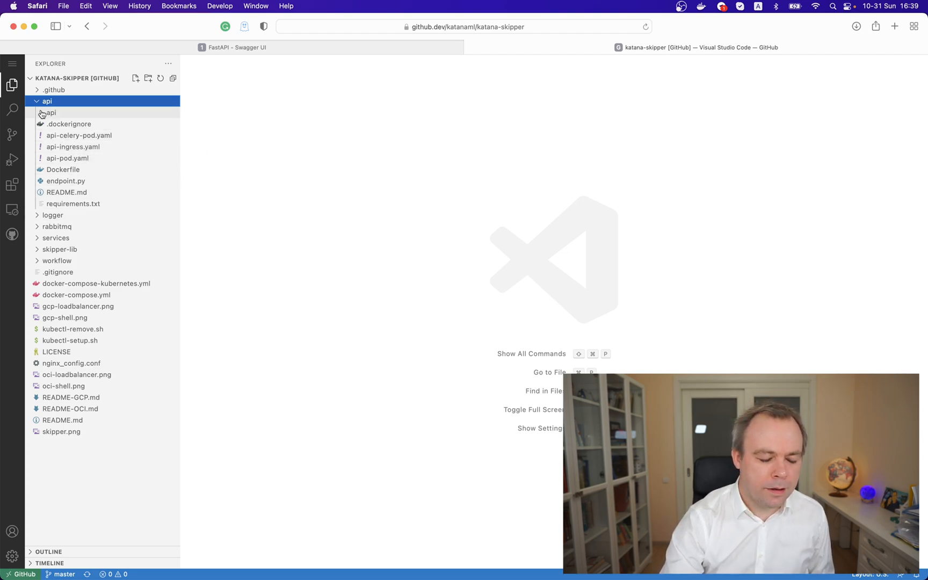
{"action": "double_click", "coordinate": [66, 147]}
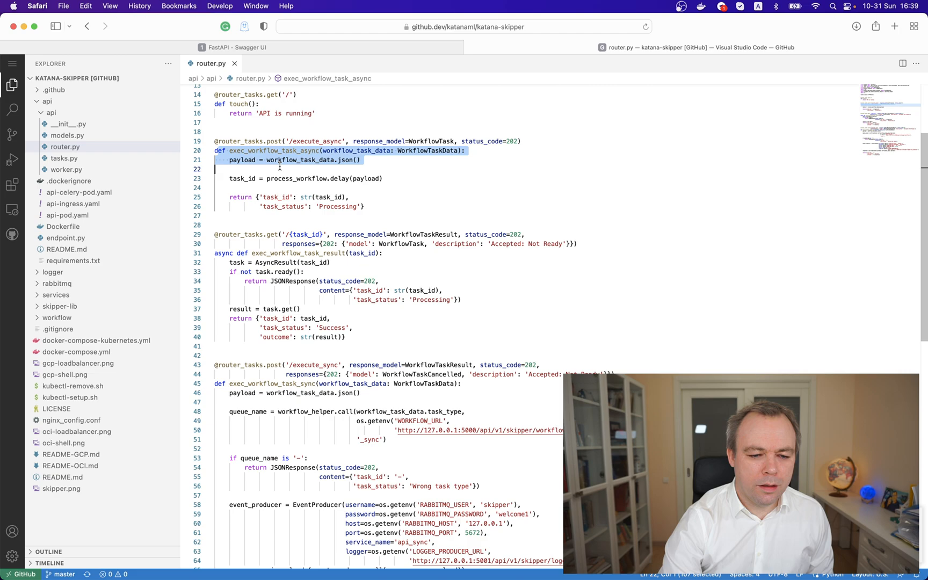
Highlight the process_workflow.delay(payload) call in router.py and open tasks.py
{"action": "left_click_drag", "start_coordinate": [272, 166], "coordinate": [323, 206]}
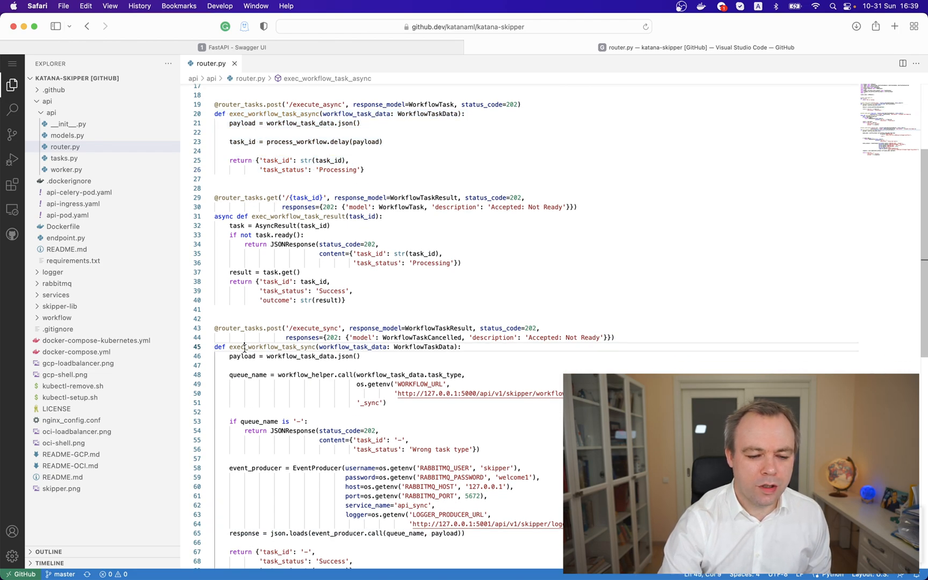
{"action": "left_click_drag", "start_coordinate": [244, 346], "coordinate": [315, 403]}
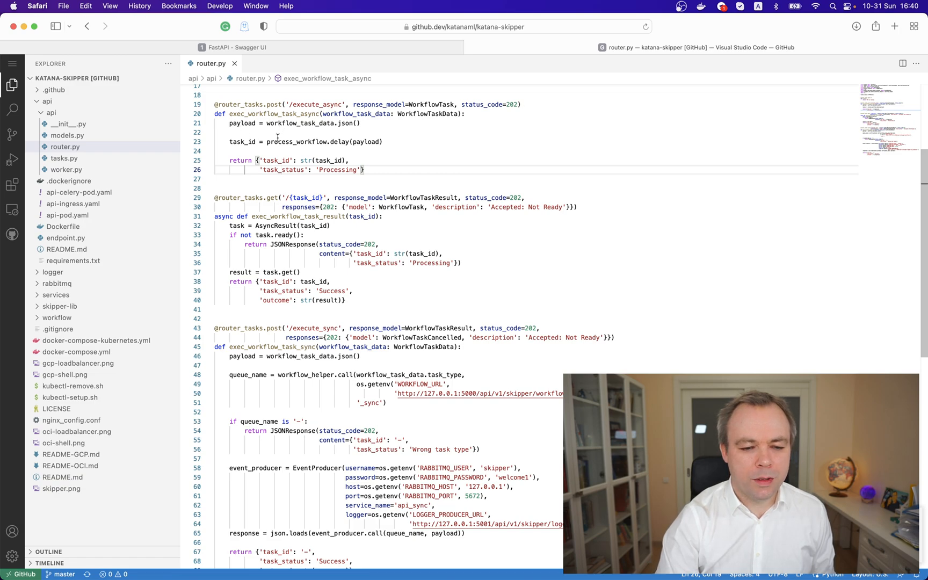
{"action": "left_click_drag", "start_coordinate": [274, 142], "coordinate": [382, 141]}
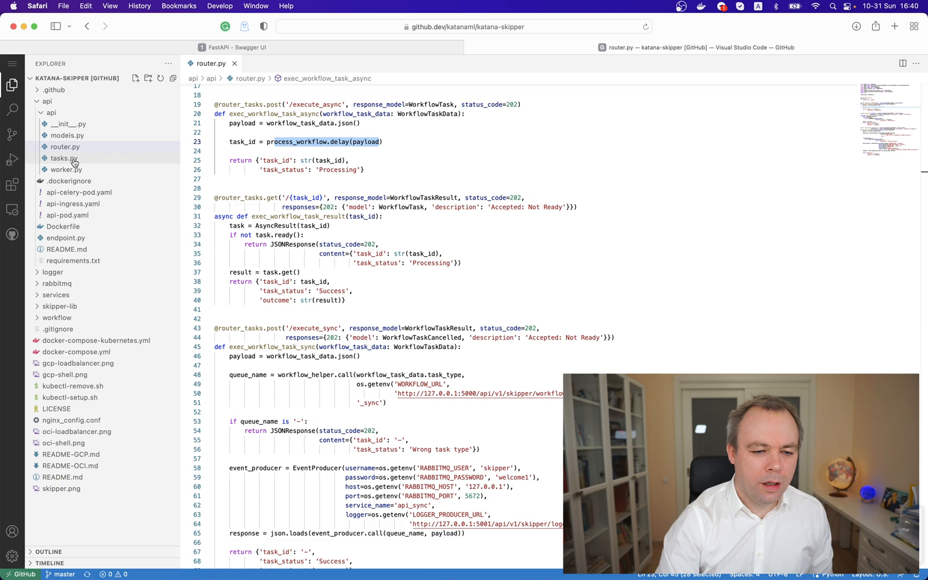
{"action": "left_click", "coordinate": [62, 158]}
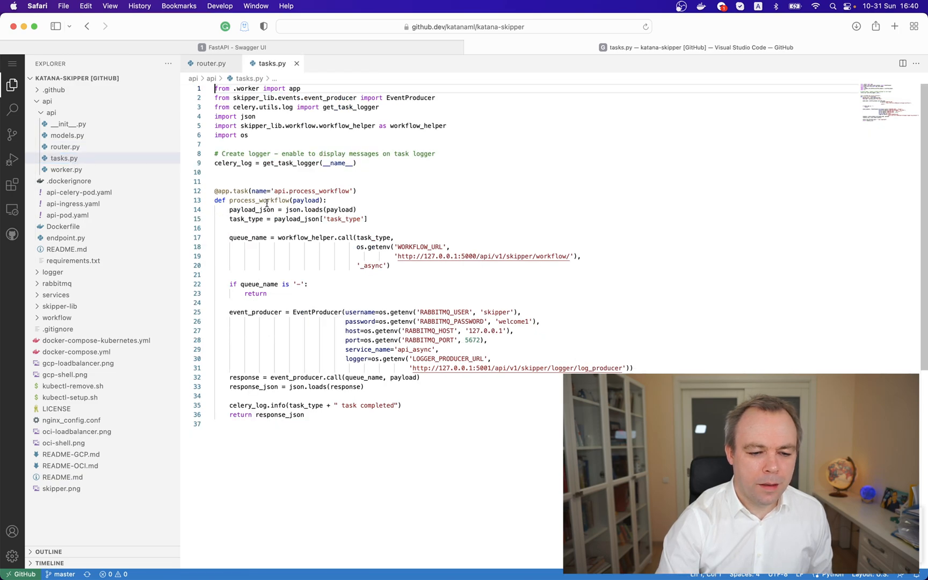
{"action": "mouse_move", "coordinate": [290, 247]}
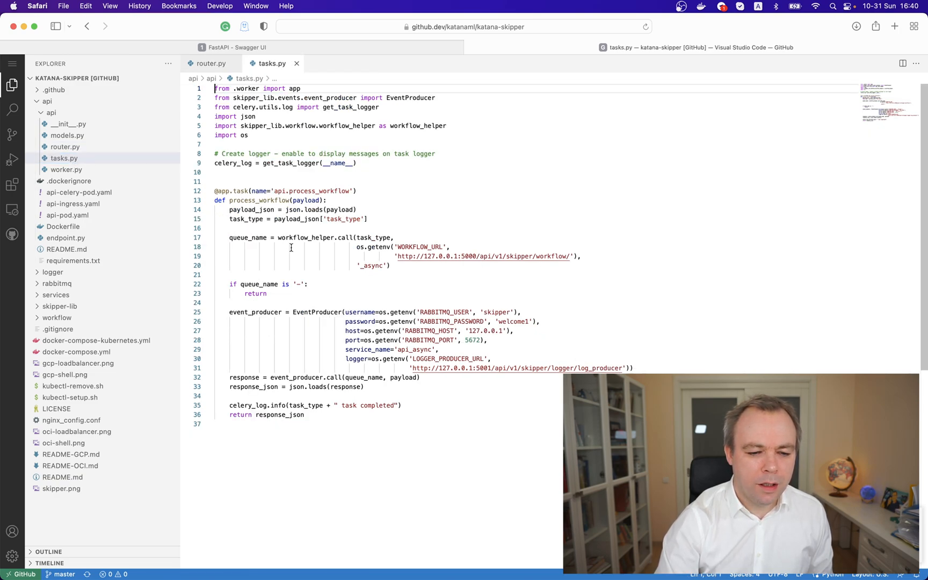
Highlight the async queue name lookup in tasks.py and return to router.py
{"action": "left_click", "coordinate": [236, 238]}
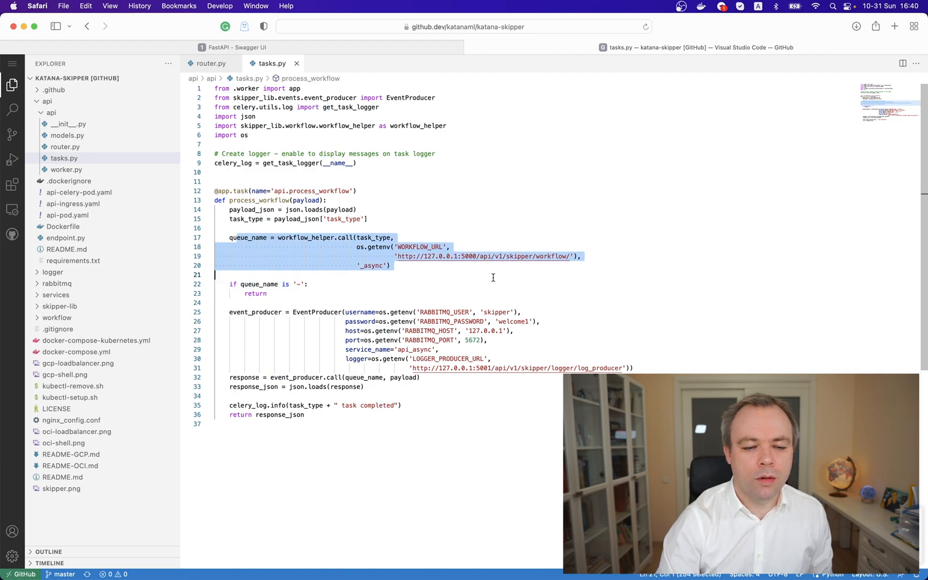
{"action": "mouse_move", "coordinate": [380, 247]}
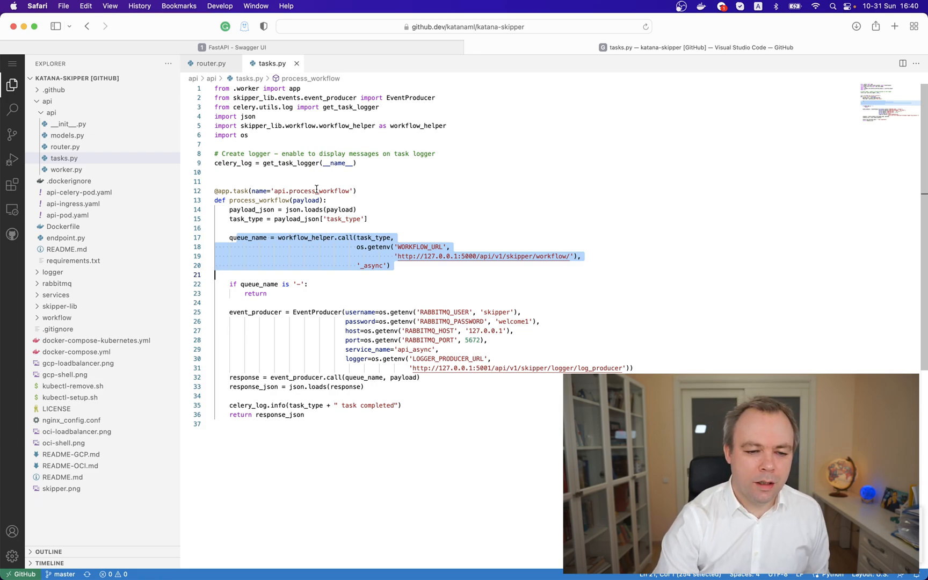
{"action": "left_click", "coordinate": [211, 64]}
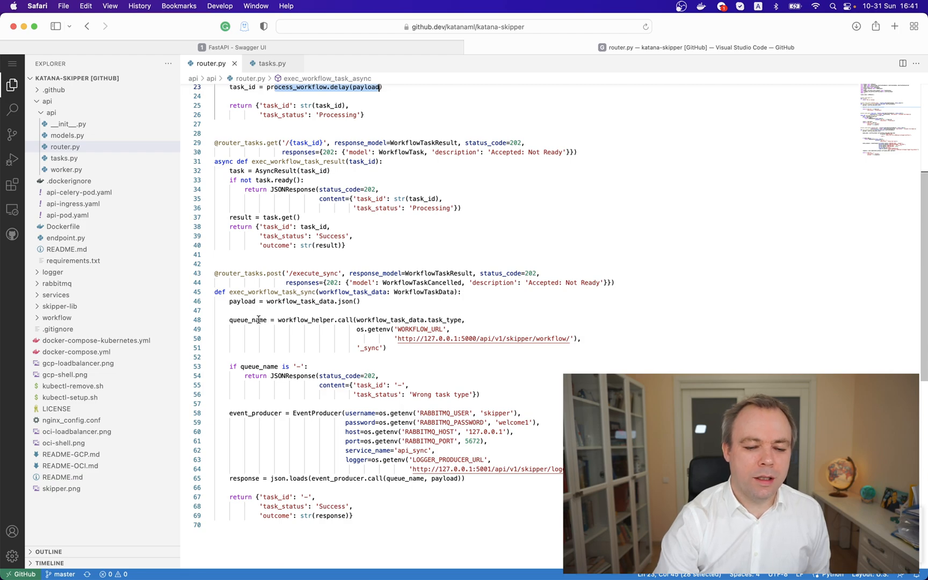
{"action": "mouse_move", "coordinate": [248, 320]}
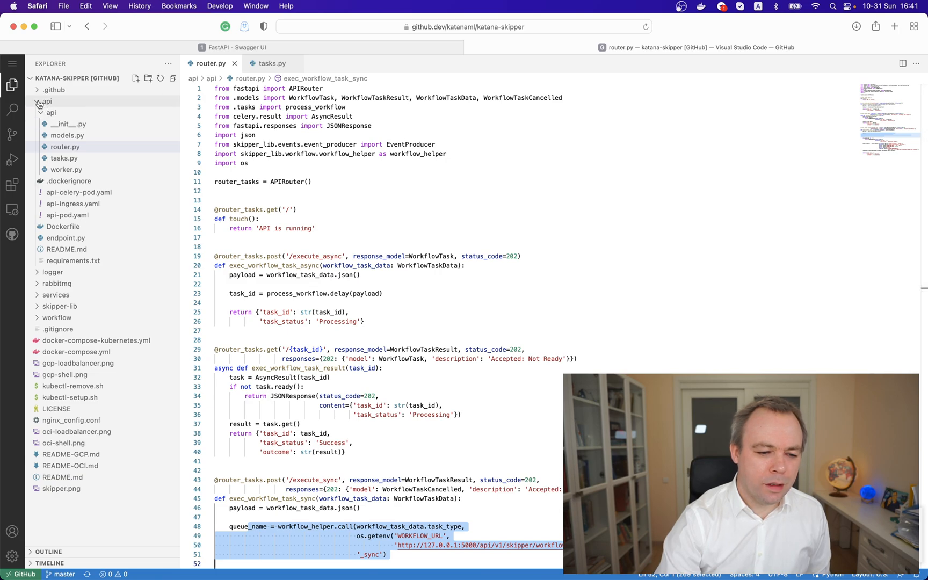
Collapse the api folder in the Explorer after reviewing the '_sync' queue lookup
{"action": "left_click", "coordinate": [47, 101]}
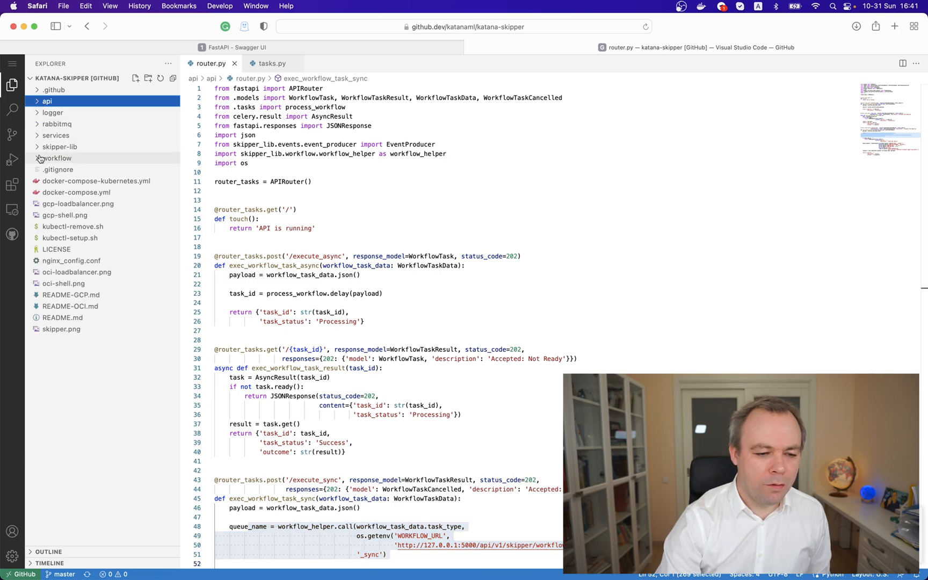
Expand workflow/api, highlight get_queue_name in its router.py, and open workflow.py
{"action": "left_click", "coordinate": [57, 158]}
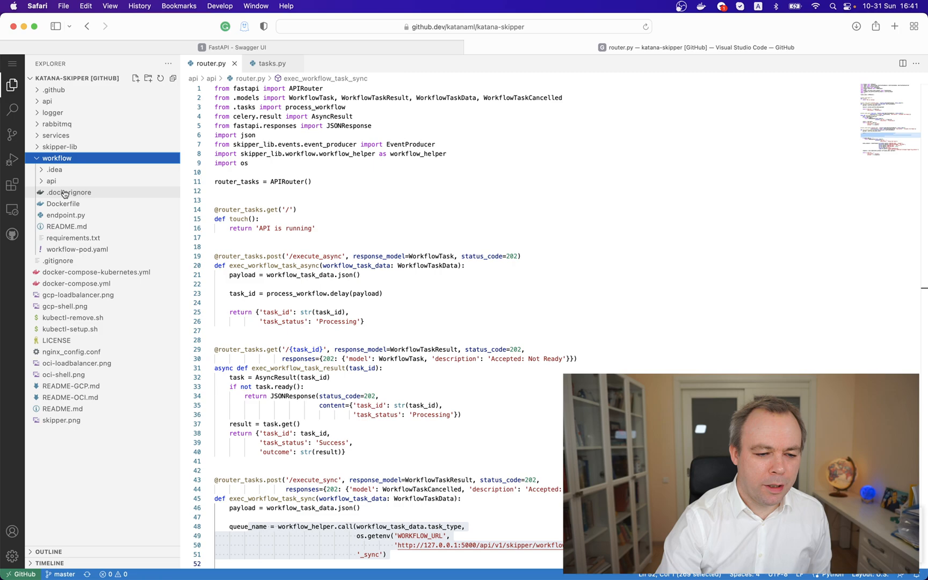
{"action": "mouse_move", "coordinate": [50, 180]}
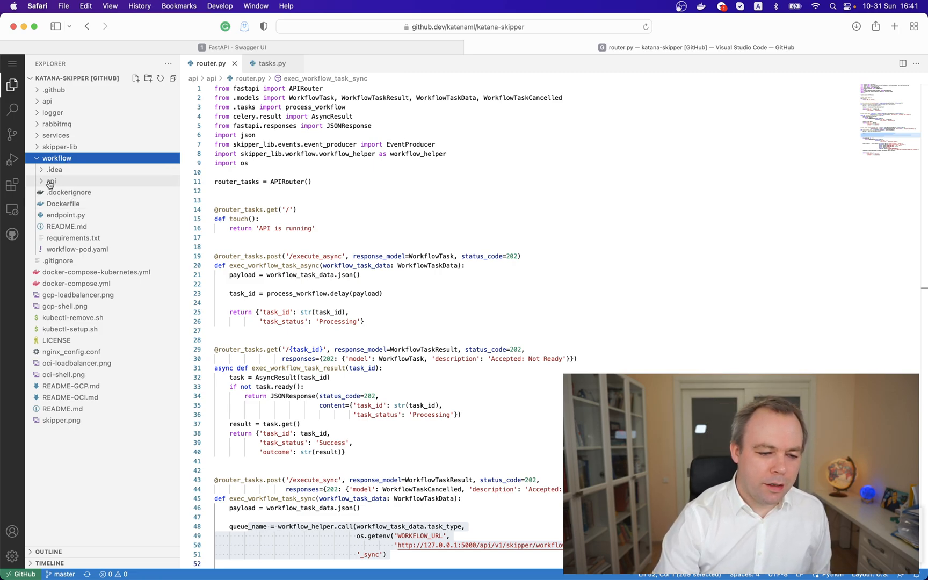
{"action": "left_click", "coordinate": [51, 181]}
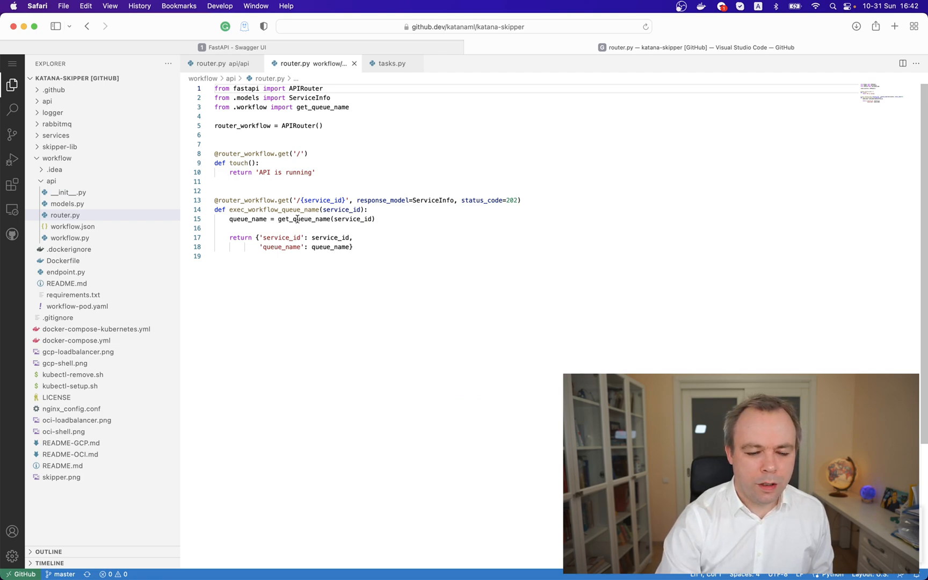
{"action": "double_click", "coordinate": [304, 218]}
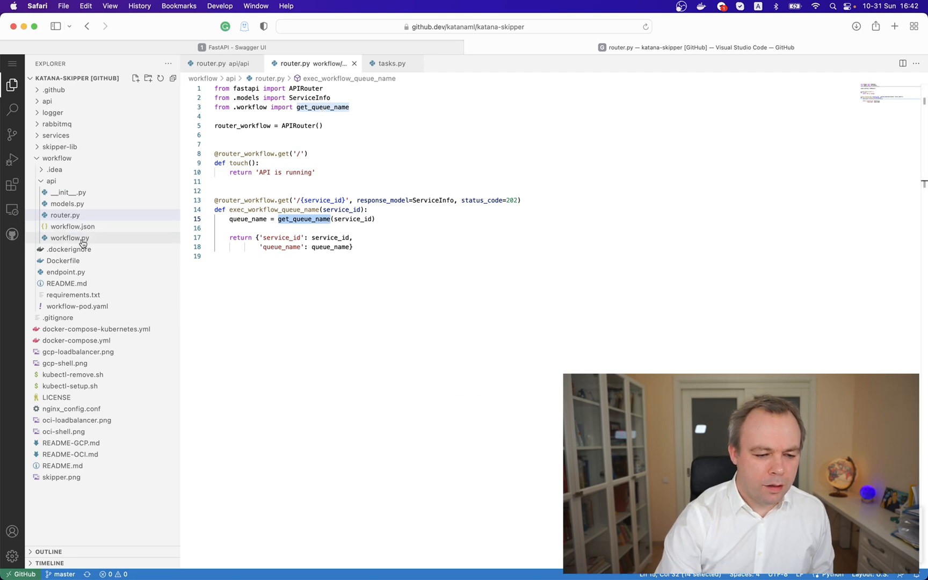
{"action": "left_click", "coordinate": [68, 237]}
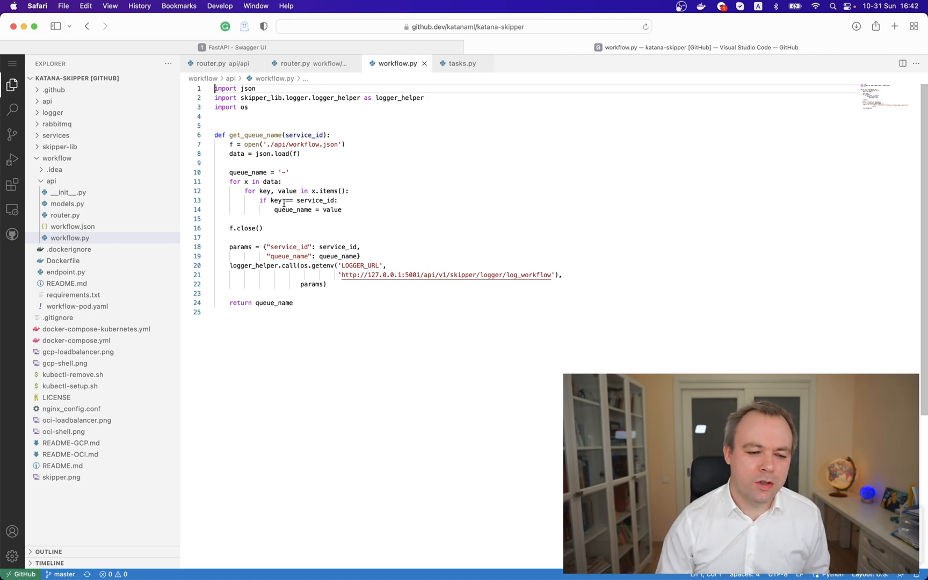
Open the workflow service's api/router.py and read the health-check and get_queue_name routes
{"action": "left_click", "coordinate": [72, 226]}
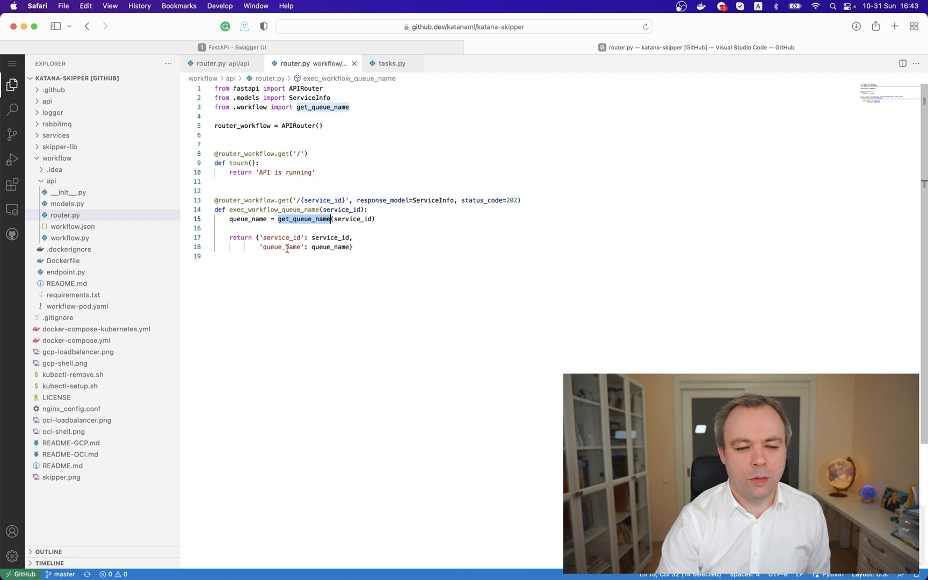
{"action": "left_click", "coordinate": [211, 63]}
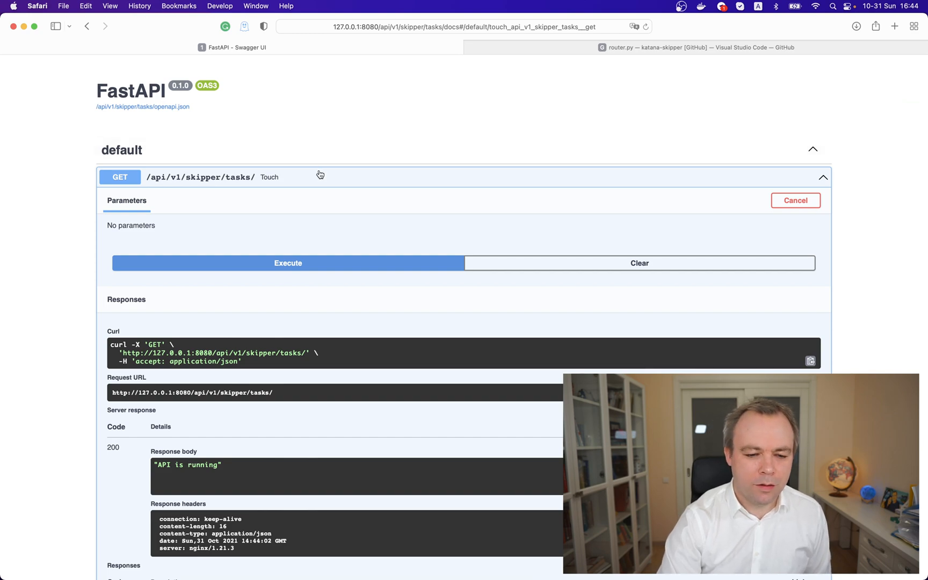
Run the GET /api/v1/skipper/tasks/ Touch request in Swagger UI, returning 'API is running'
{"action": "left_click", "coordinate": [237, 205]}
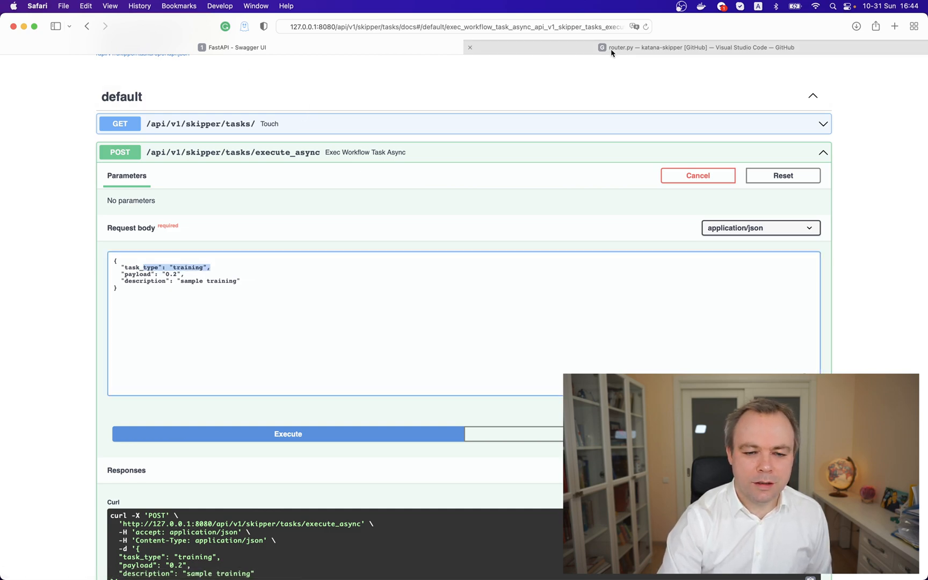
Review router.py, highlight the '_async' suffix in tasks.py's process_workflow, and return to router.py
{"action": "left_click", "coordinate": [698, 47]}
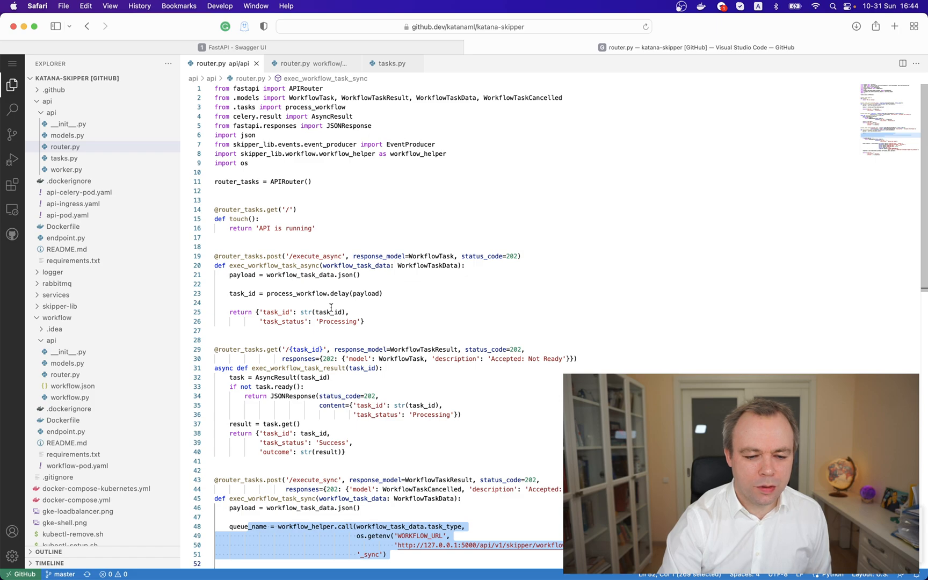
{"action": "scroll", "scroll_direction": "down", "scroll_amount": 3}
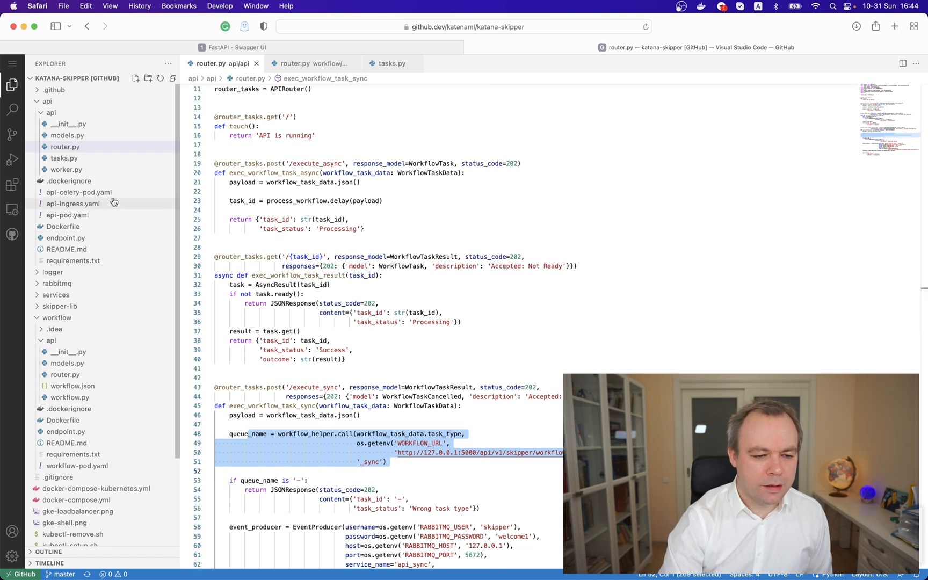
{"action": "left_click", "coordinate": [391, 63]}
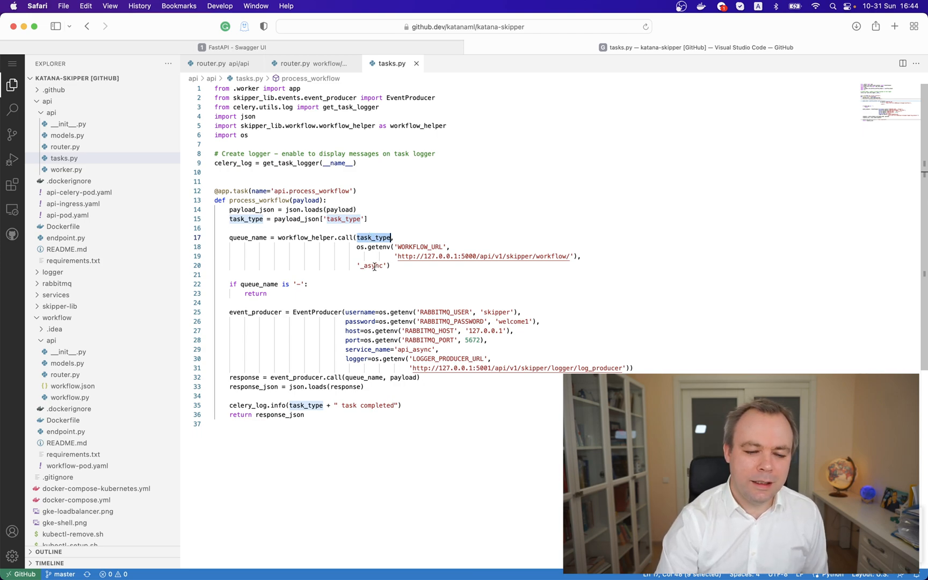
{"action": "left_click", "coordinate": [371, 266]}
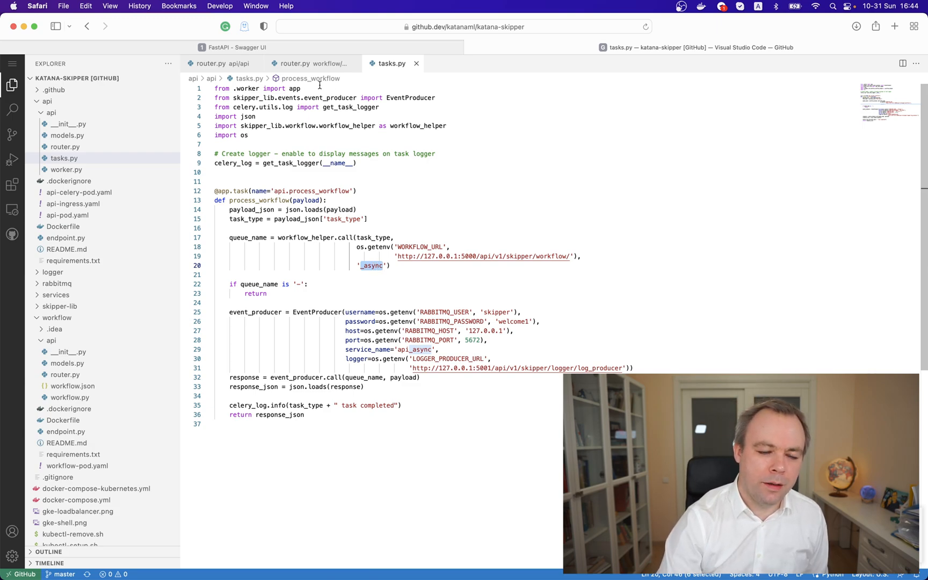
{"action": "left_click", "coordinate": [214, 64]}
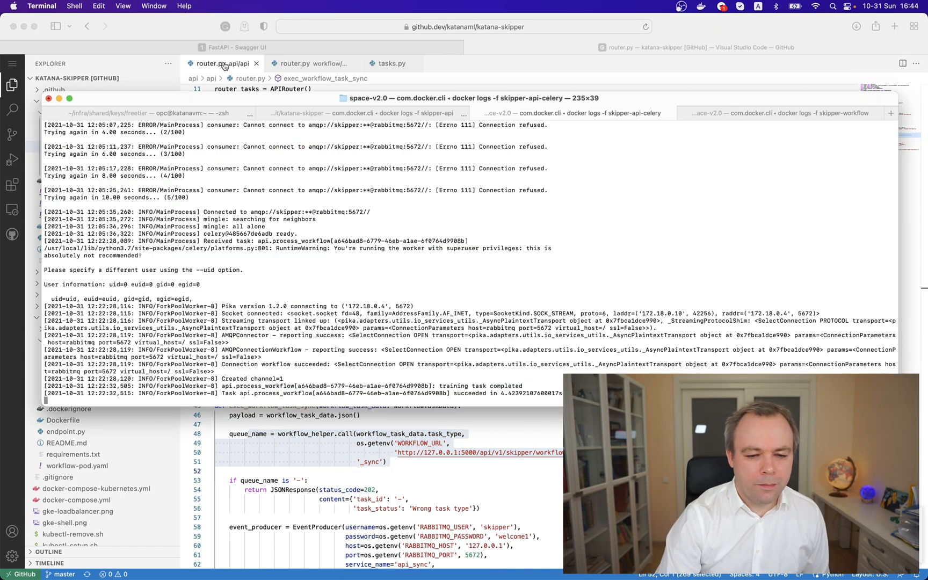
{"action": "mouse_move", "coordinate": [368, 216]}
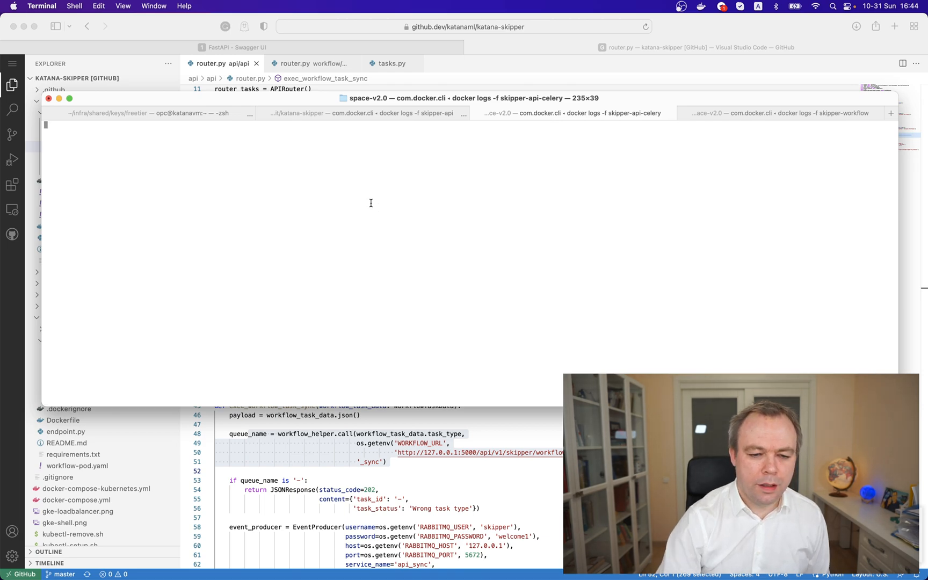
Clear the skipper-api-celery log tab, then the skipper-api log tab in Terminal
{"action": "left_click", "coordinate": [362, 113]}
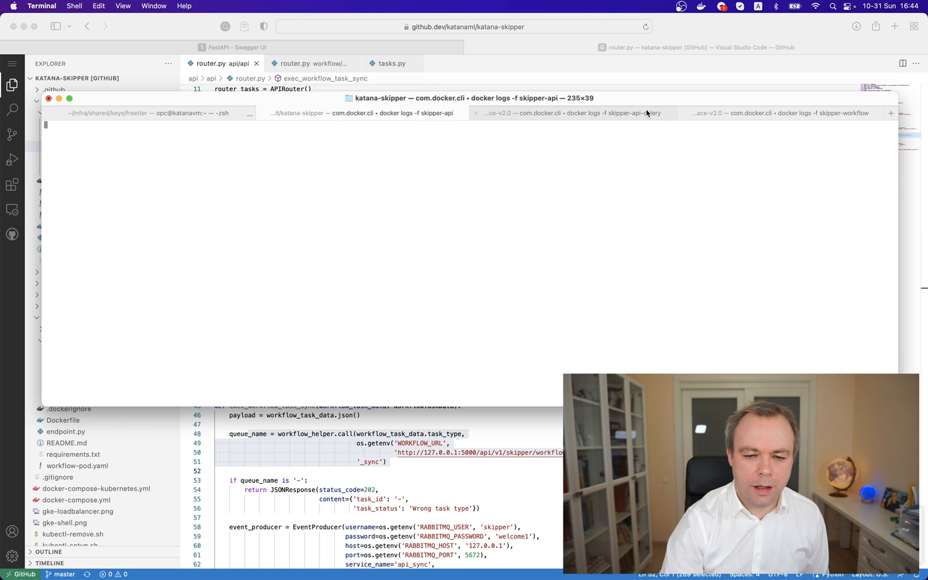
{"action": "left_click", "coordinate": [780, 113]}
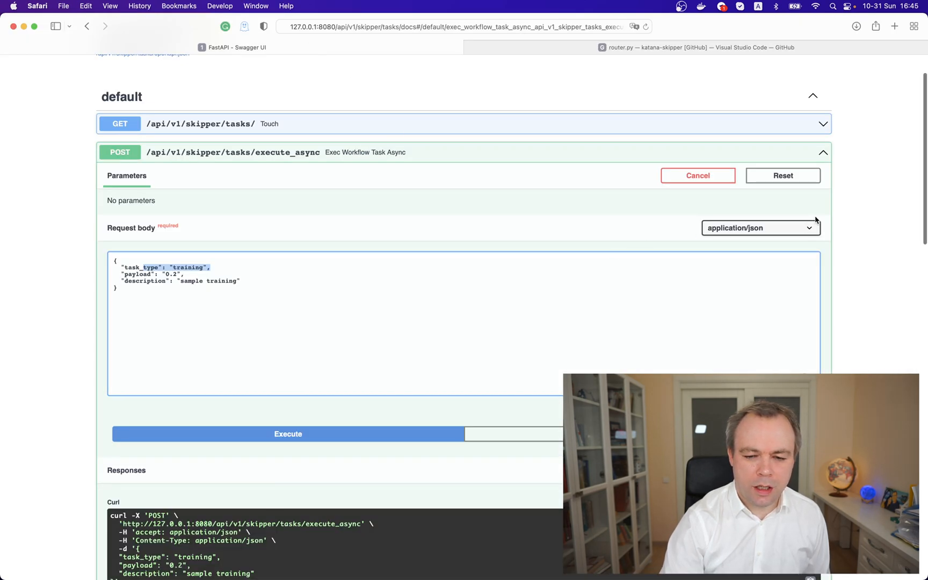
Execute POST /execute_async with the training body, returning task ed3f66de… with status Processing
{"action": "left_click", "coordinate": [288, 434]}
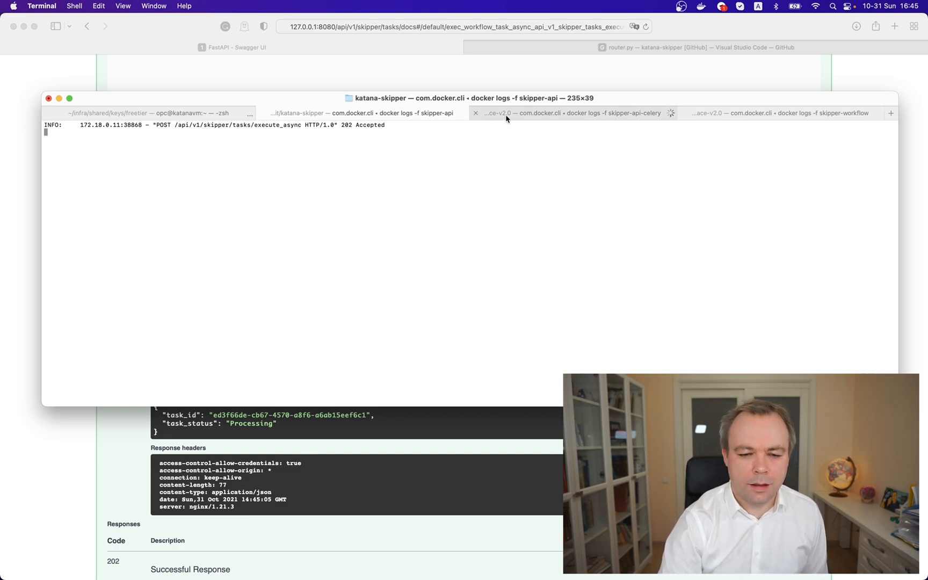
Read the celery worker log showing the training task completed and the workflow log showing training_async accepted
{"action": "left_click", "coordinate": [572, 113]}
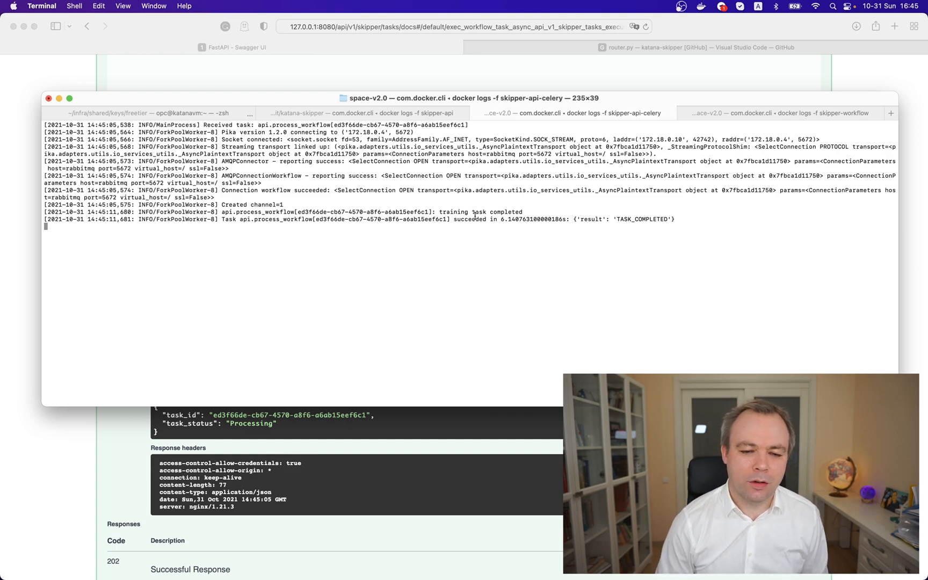
{"action": "mouse_move", "coordinate": [748, 123]}
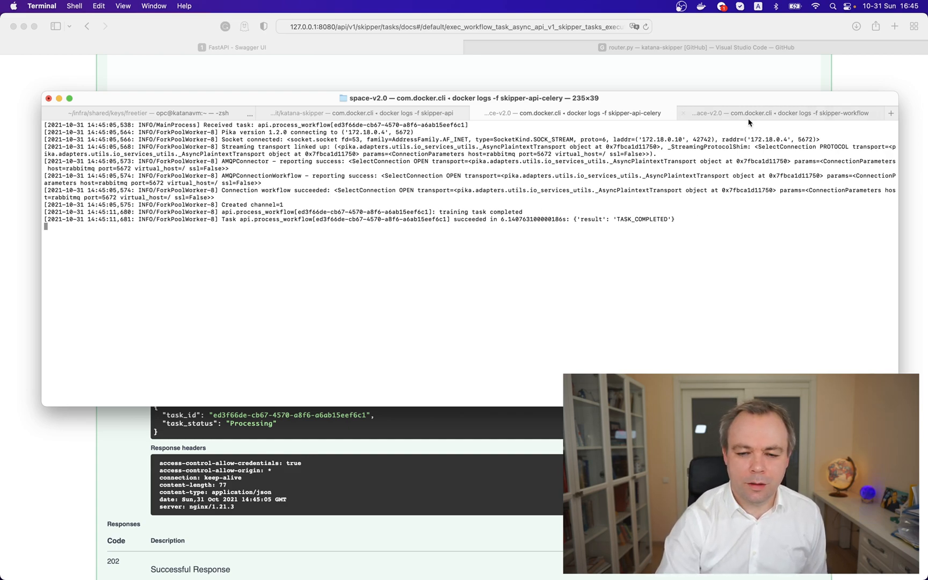
{"action": "left_click", "coordinate": [770, 112]}
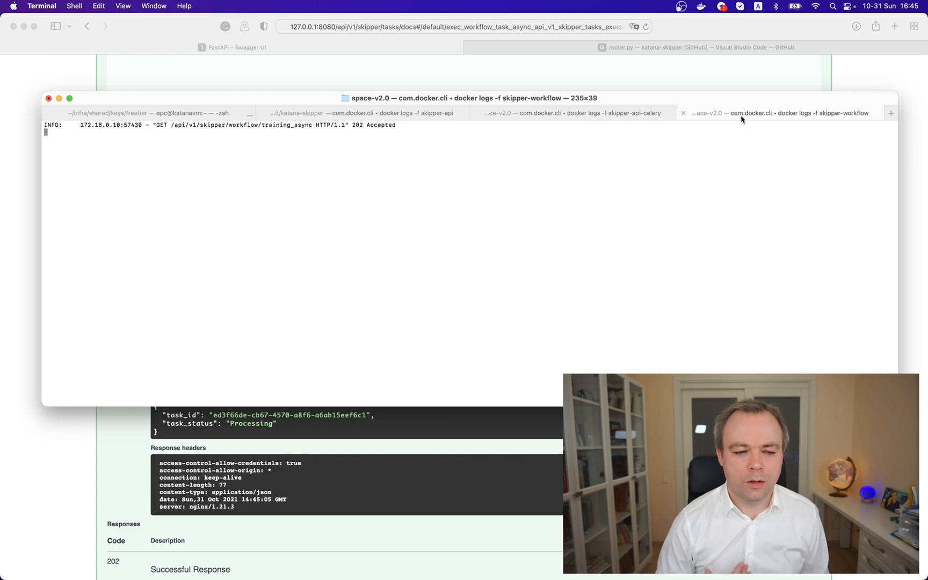
{"action": "mouse_move", "coordinate": [779, 113]}
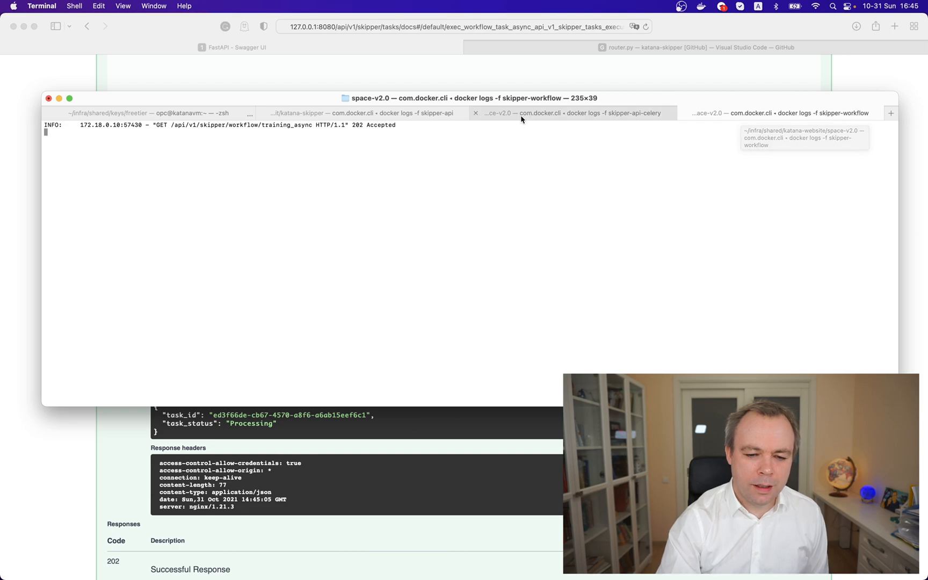
{"action": "left_click", "coordinate": [569, 113]}
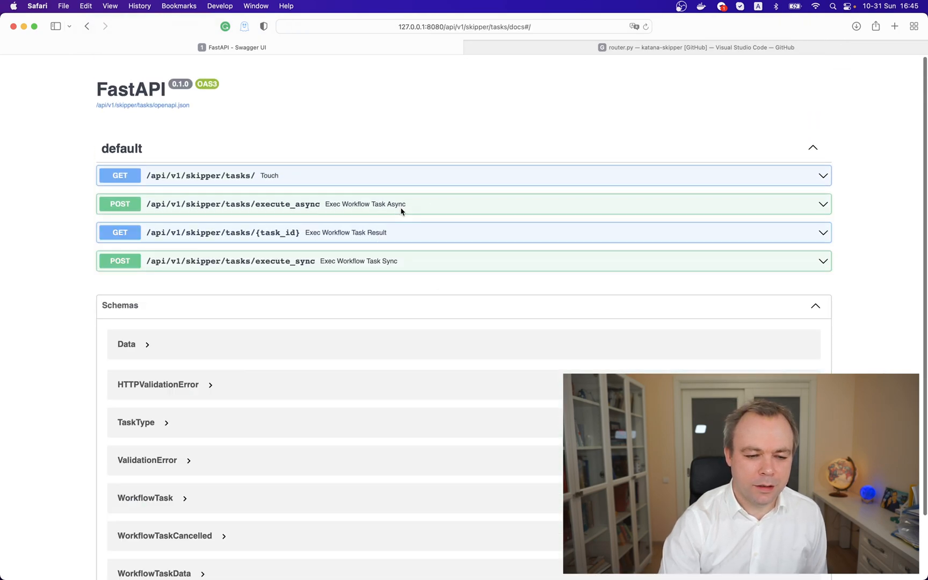
Look up the result of task ed3f66de-cb67-4570-a8f6-a6ab15eef6c1 via GET /{task_id}
{"action": "left_click", "coordinate": [222, 232]}
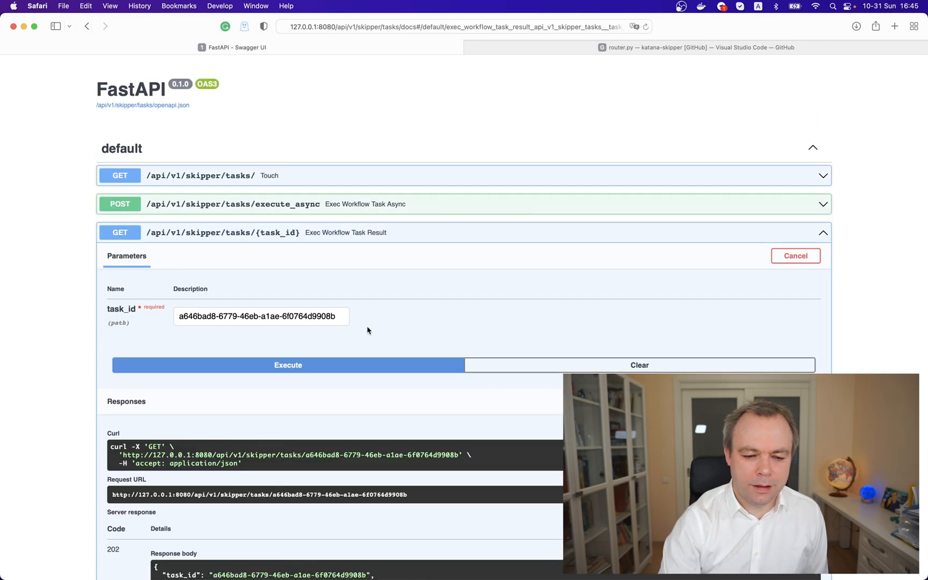
{"action": "left_click", "coordinate": [260, 316]}
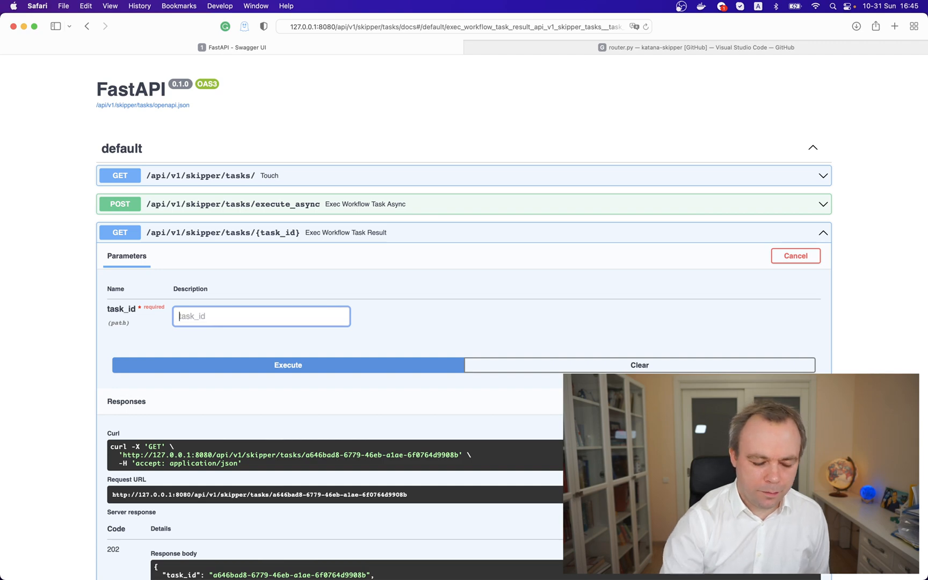
{"action": "type", "text": "https://github.com/katanaml/katana-skipper"}
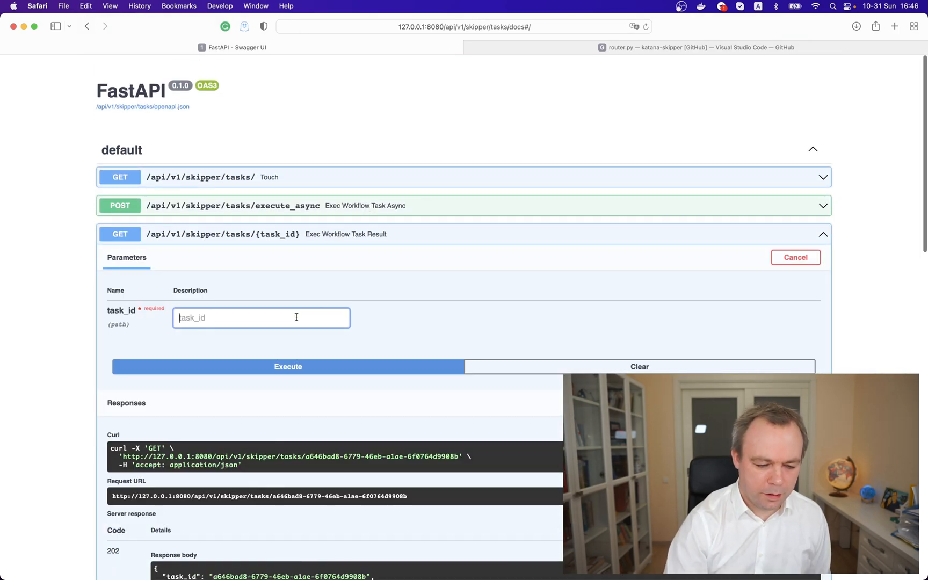
{"action": "type", "text": "ed3f66de-cb67-4570-a8f6-a6ab15eef6c1"}
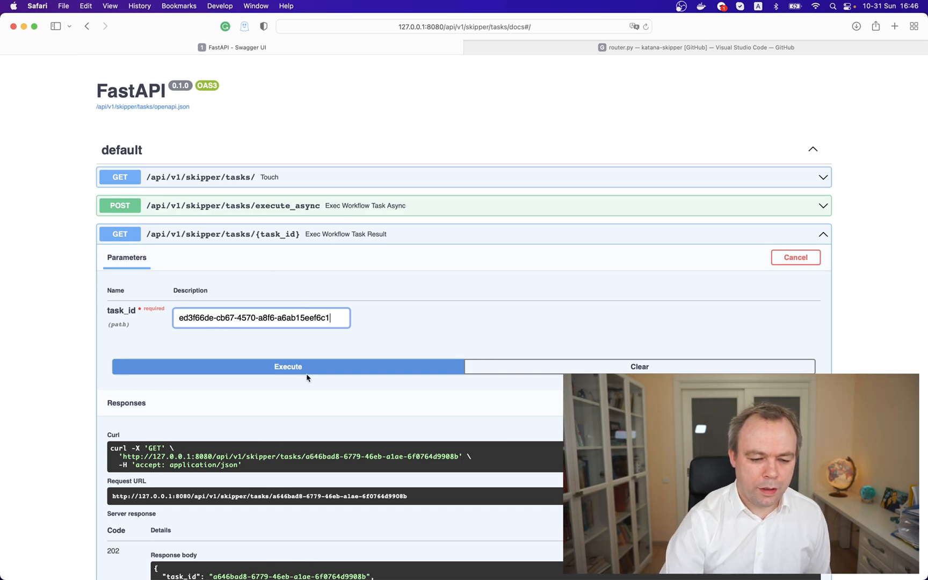
{"action": "left_click", "coordinate": [288, 367]}
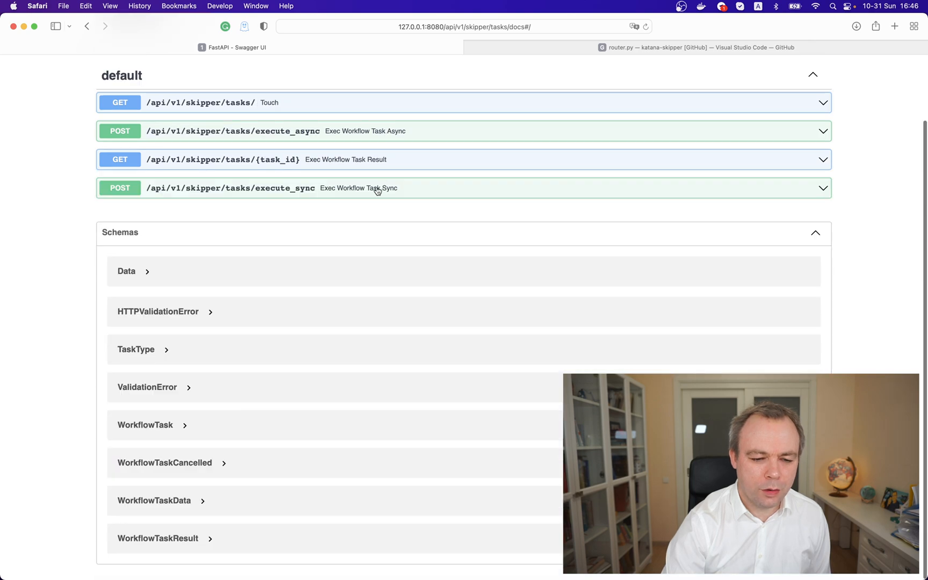
Expand POST /execute_sync and review its sample serving prediction body with lstat 4.98
{"action": "left_click", "coordinate": [356, 188]}
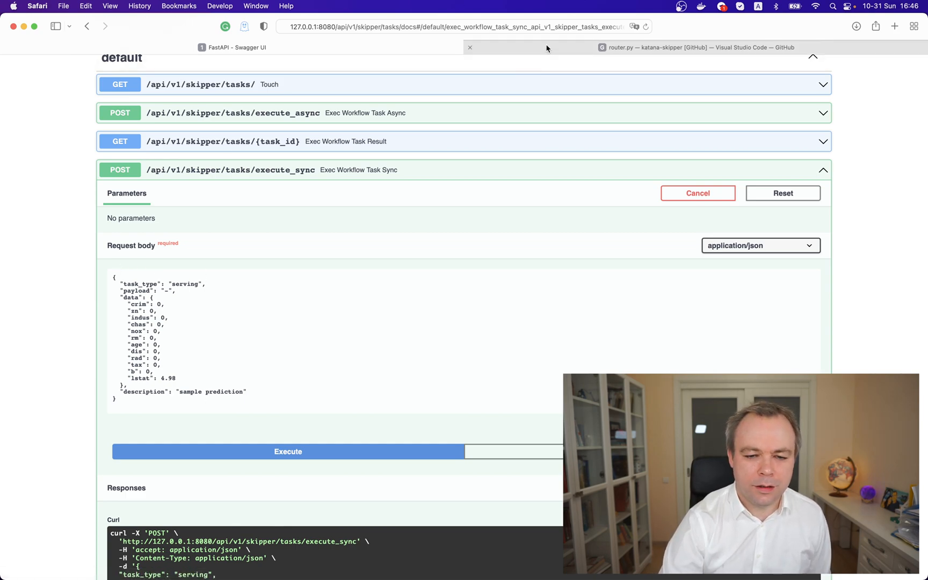
{"action": "left_click", "coordinate": [698, 47]}
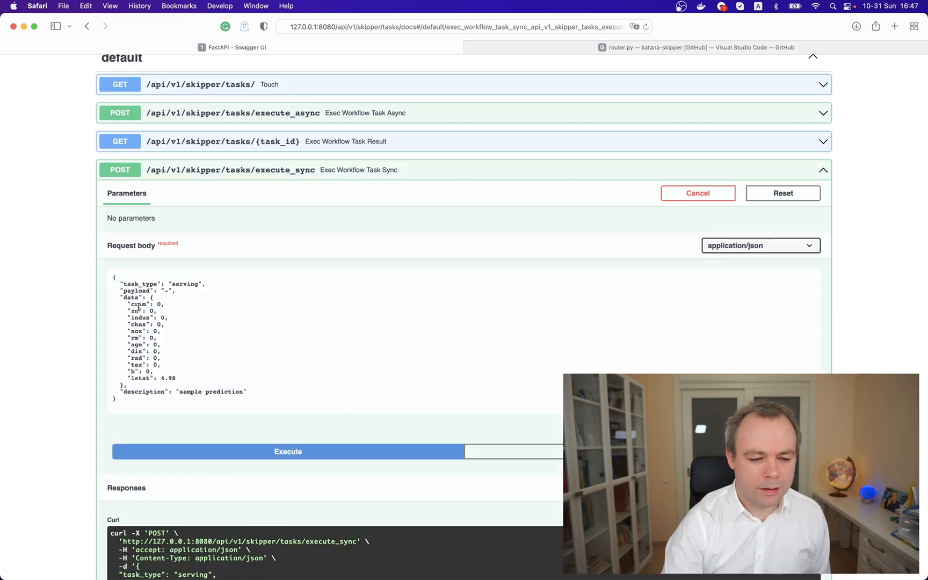
{"action": "scroll", "scroll_direction": "down", "scroll_amount": 3}
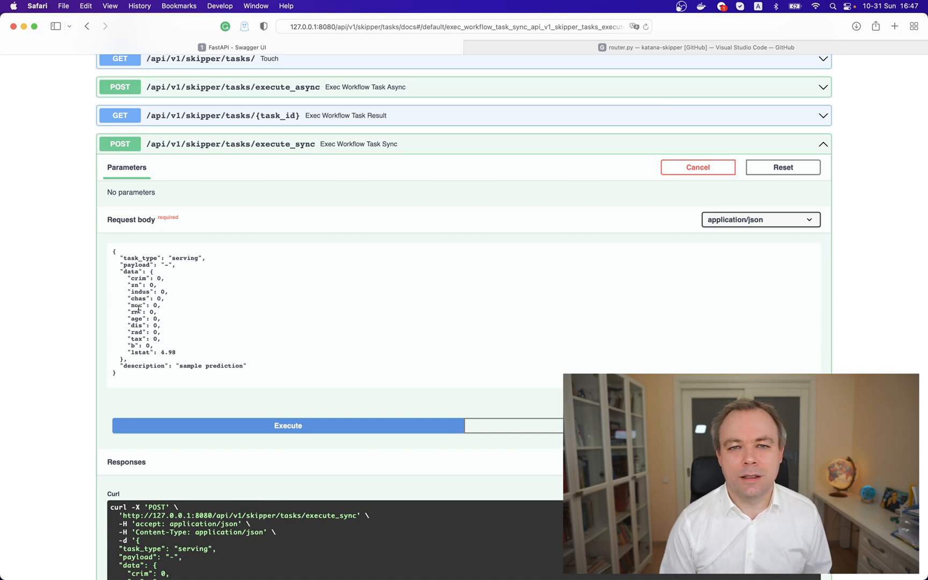
Execute POST /execute_sync and select the returned outcome: price 53.448753, ptratio 33.2539
{"action": "left_click", "coordinate": [288, 426]}
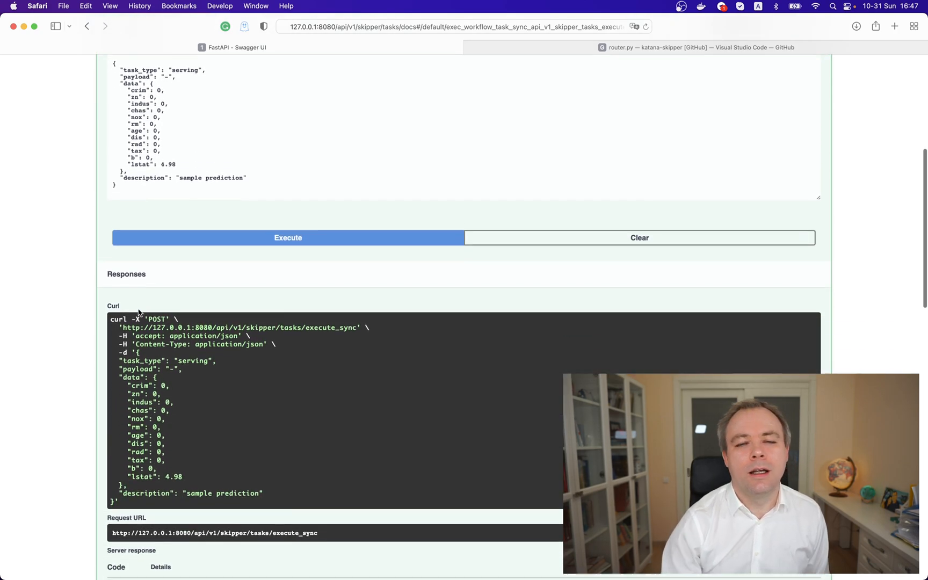
{"action": "scroll", "scroll_direction": "down", "scroll_amount": 3}
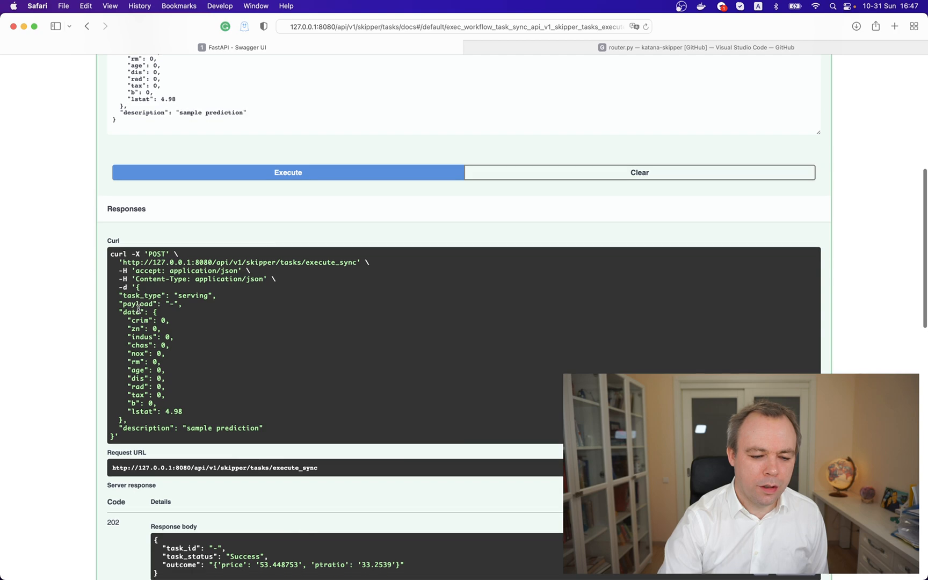
{"action": "scroll", "scroll_direction": "down", "scroll_amount": 3}
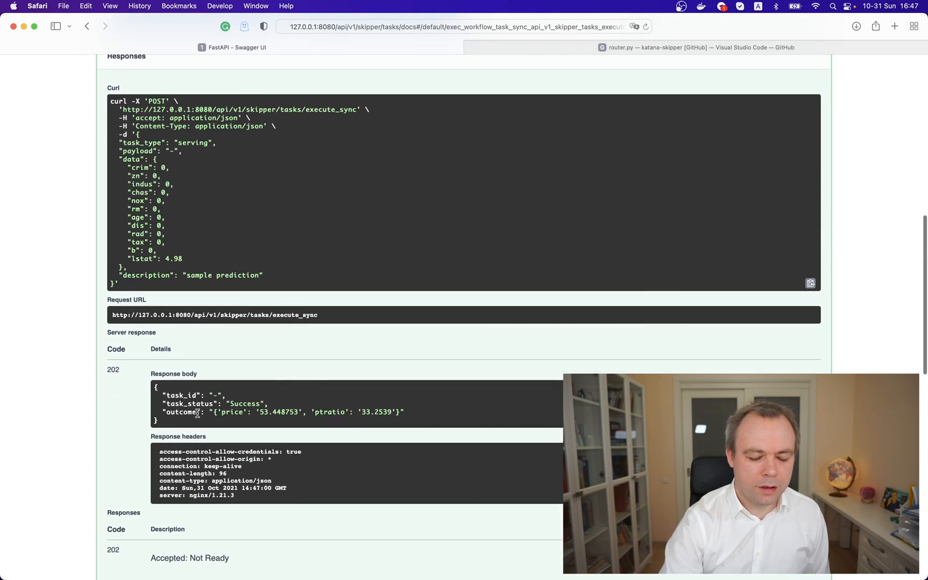
{"action": "left_click_drag", "start_coordinate": [199, 413], "coordinate": [403, 413]}
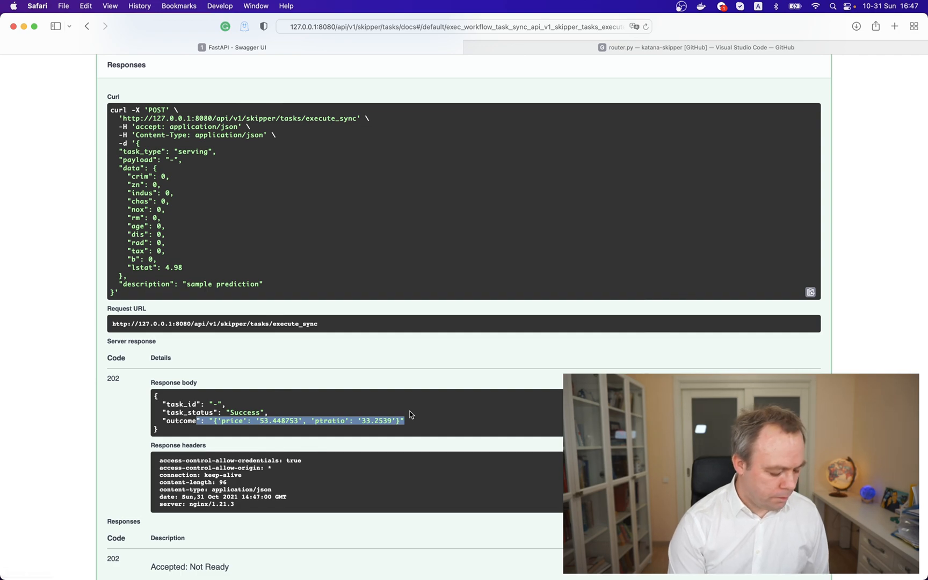
{"action": "mouse_move", "coordinate": [241, 504]}
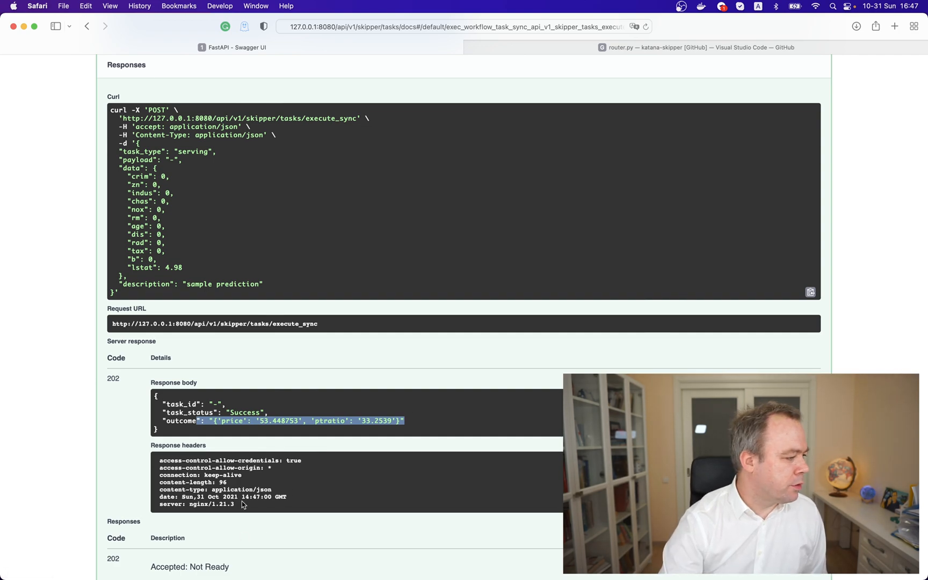